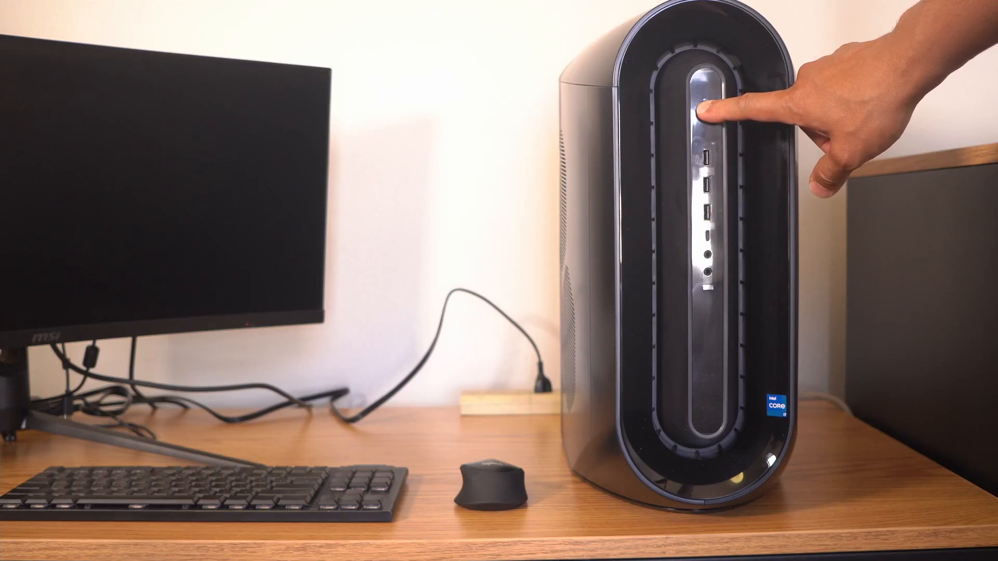
click(707, 105)
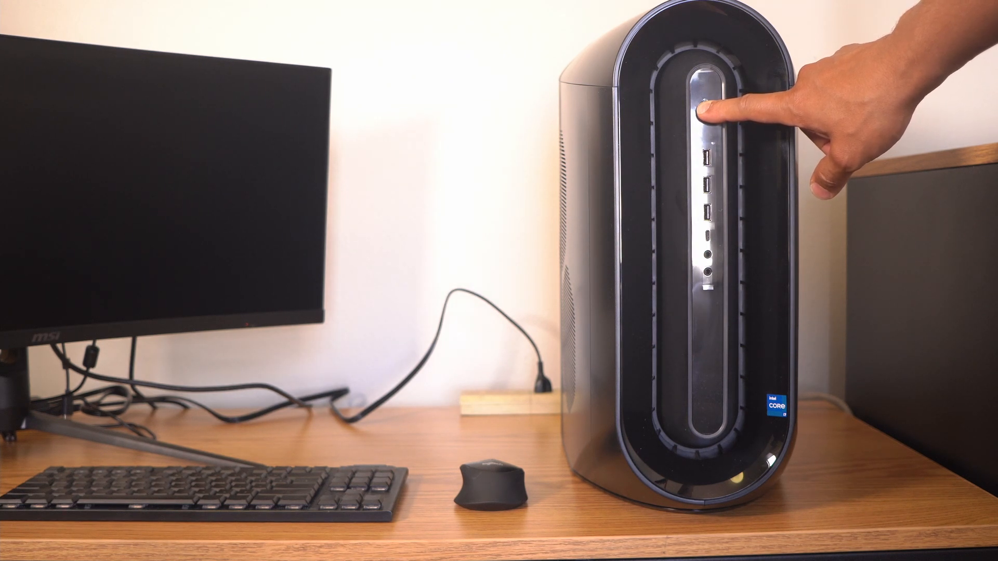
click(706, 111)
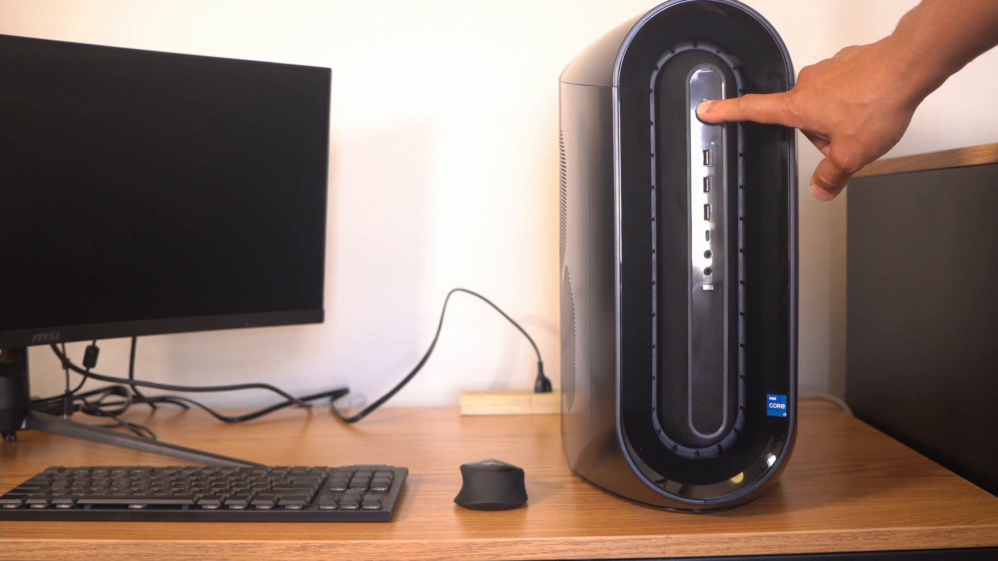